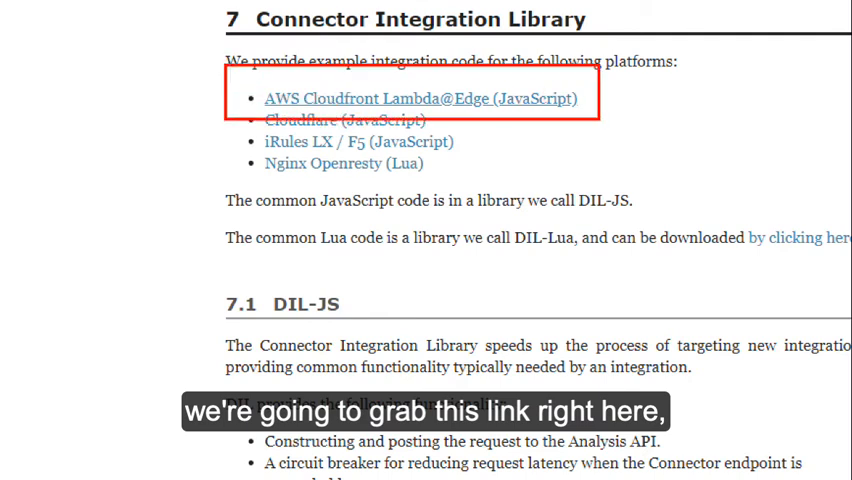
Step: Copy the link address of the 'AWS Cloudfront Lambda@Edge (JavaScript)' package
right_click(340, 104)
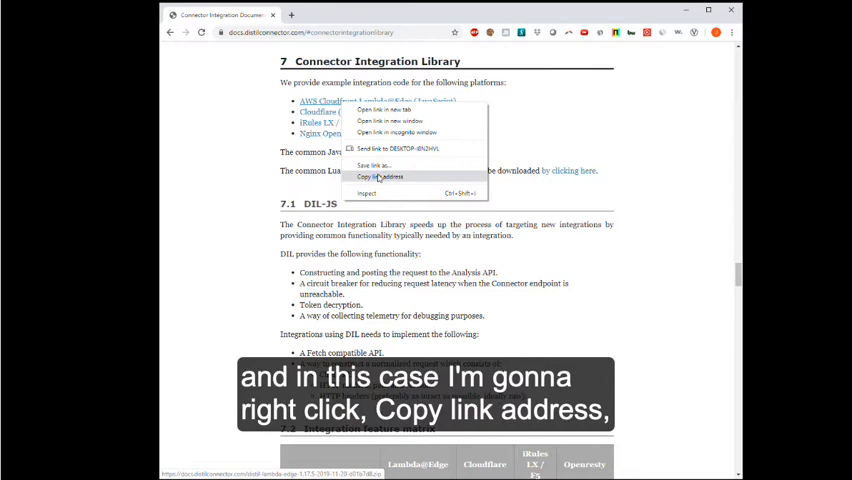
left_click(380, 177)
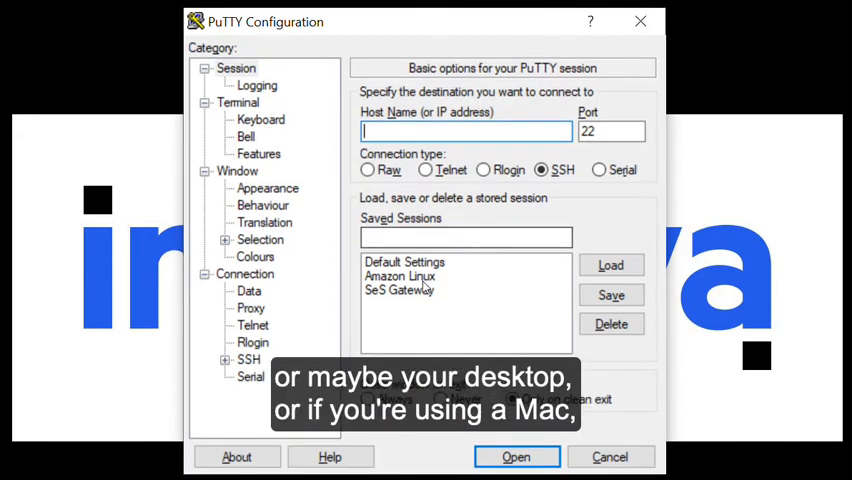
Step: Open the saved Amazon Linux session and log in as ec2-user
left_click(516, 457)
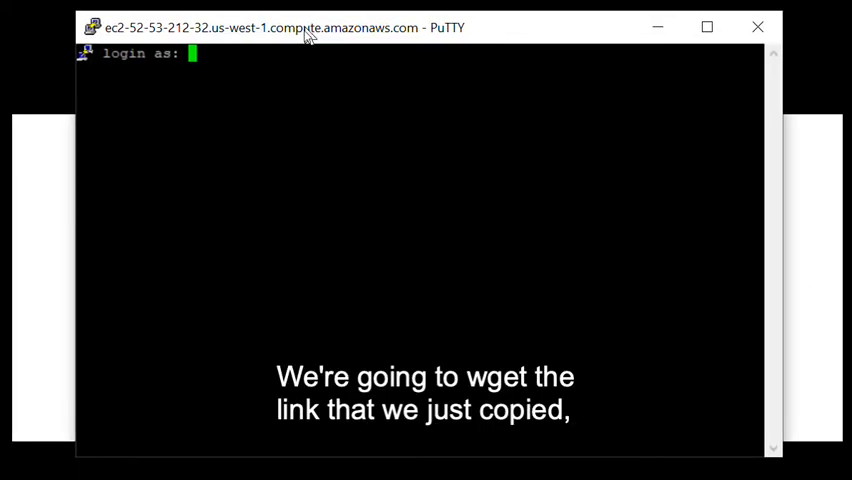
type("ec2")
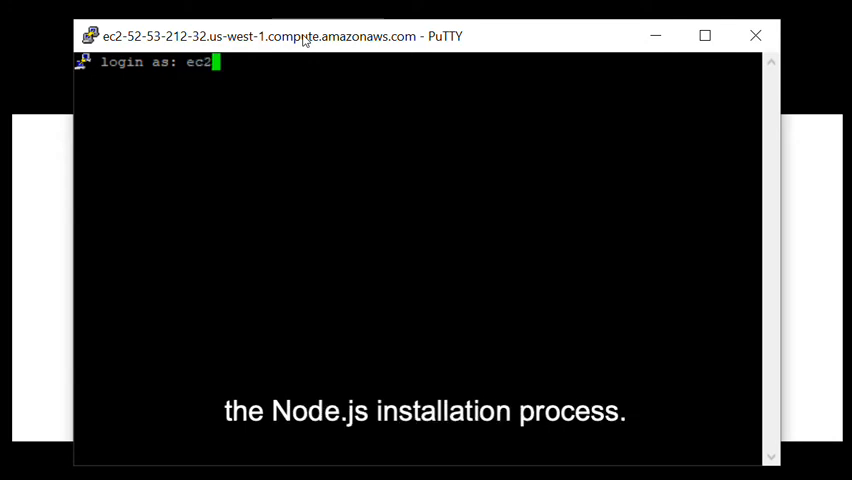
type("-user")
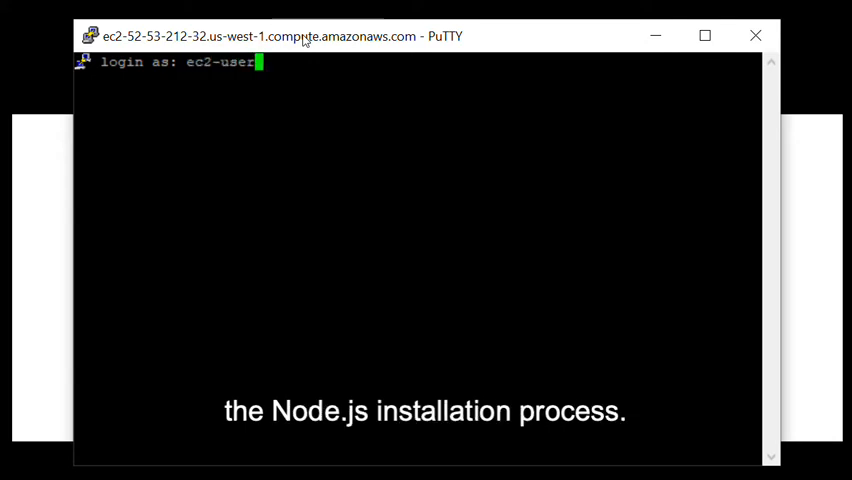
key("Return")
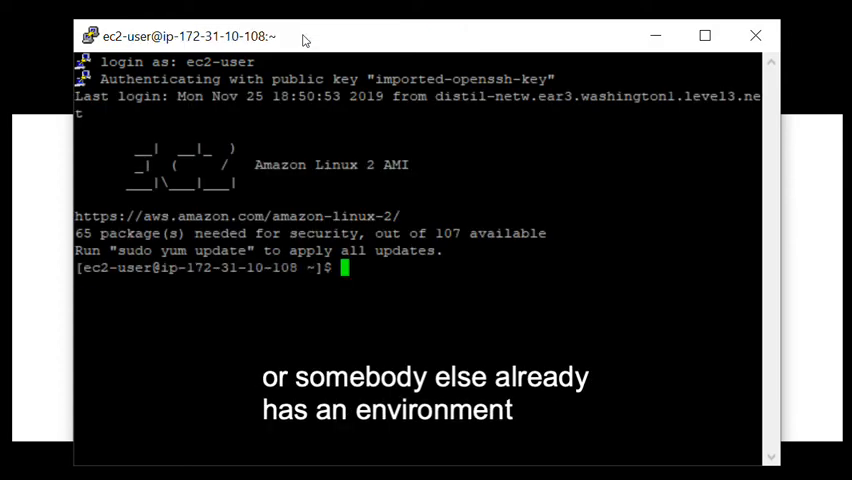
Step: Enter wget with the copied distil-lambda-edge-1.17.5 zip link
type("w")
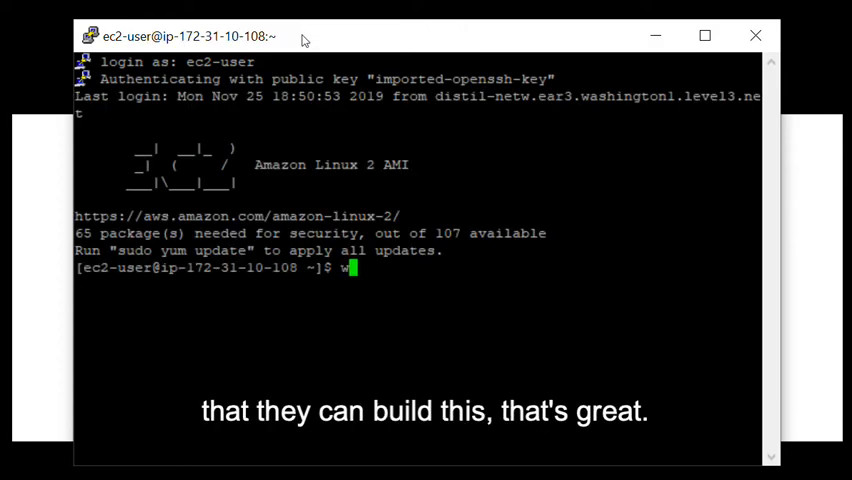
type("get")
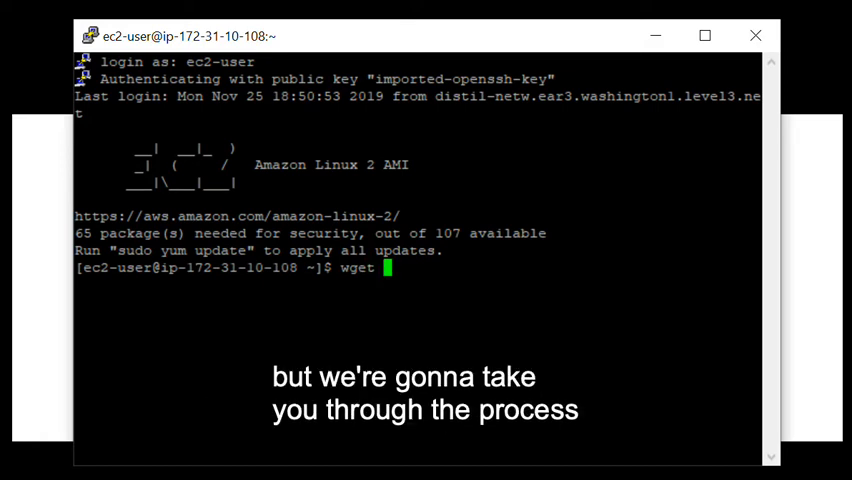
type("https://docs.distilconnector.com/distil-lambda-edge-1.17.5-2019-11-20-d01b7d8.zip")
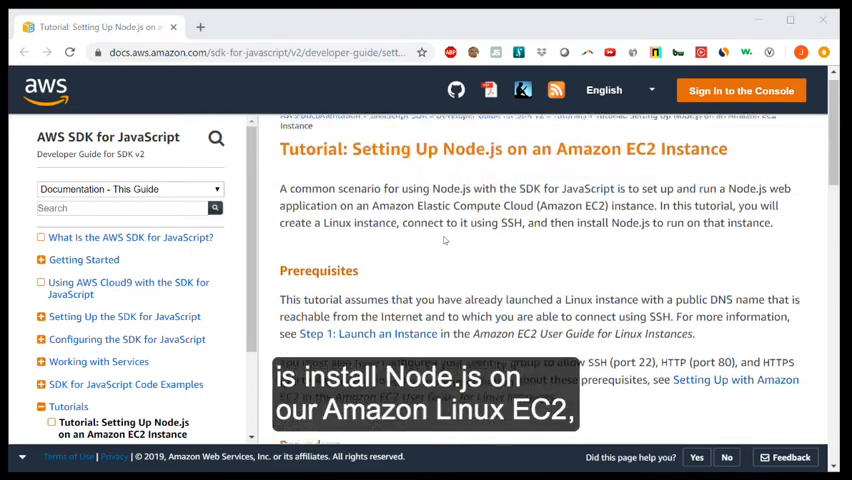
Step: Copy the curl nvm install and '. ~/.nvm/nvm.sh' commands from the tutorial's Procedure
scroll("down", 3)
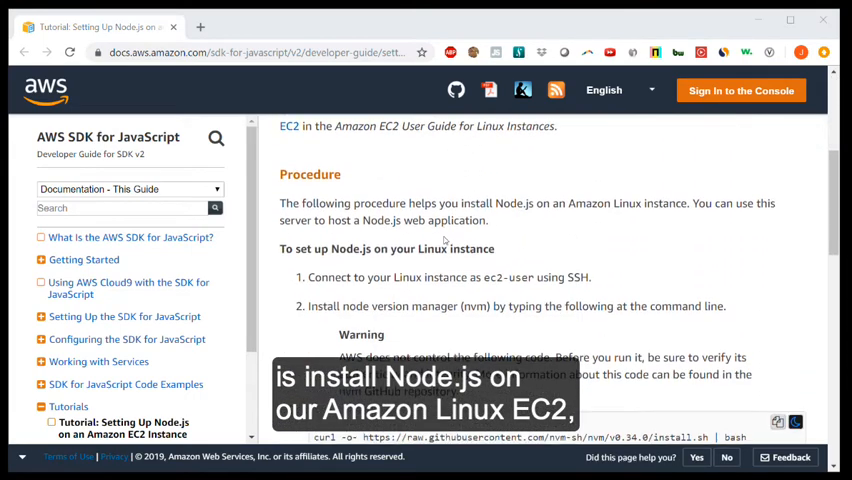
scroll("down", 3)
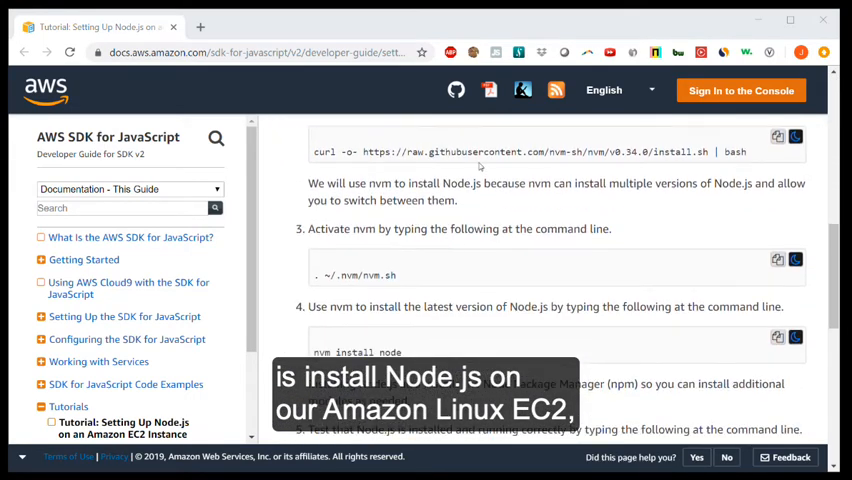
double_click(461, 151)
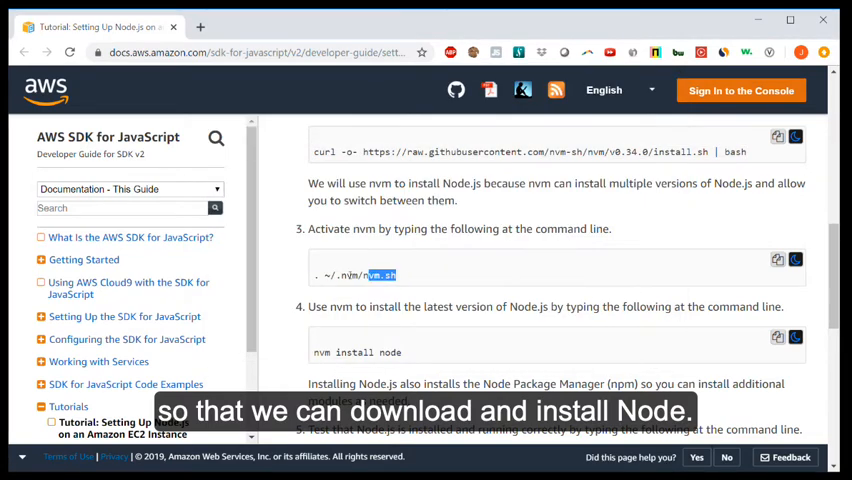
triple_click(355, 275)
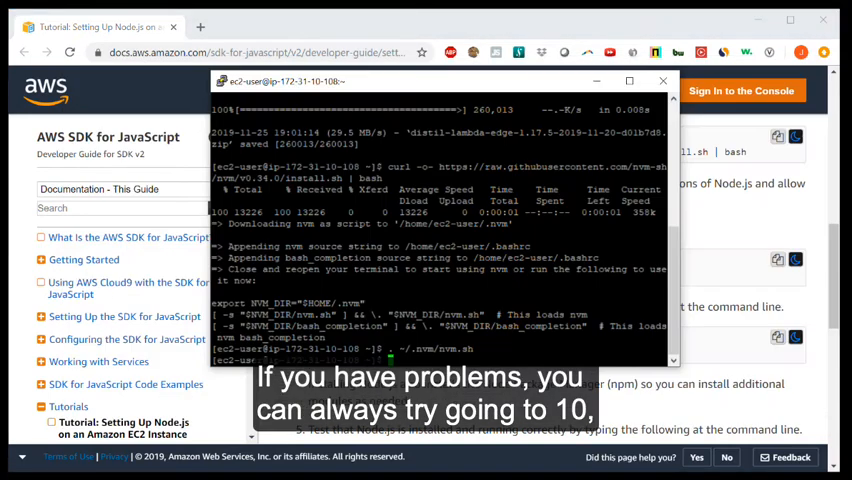
Step: Run 'nvm install node' to install Node.js v13.2.0 with npm 6.13.1
type("nvm install node")
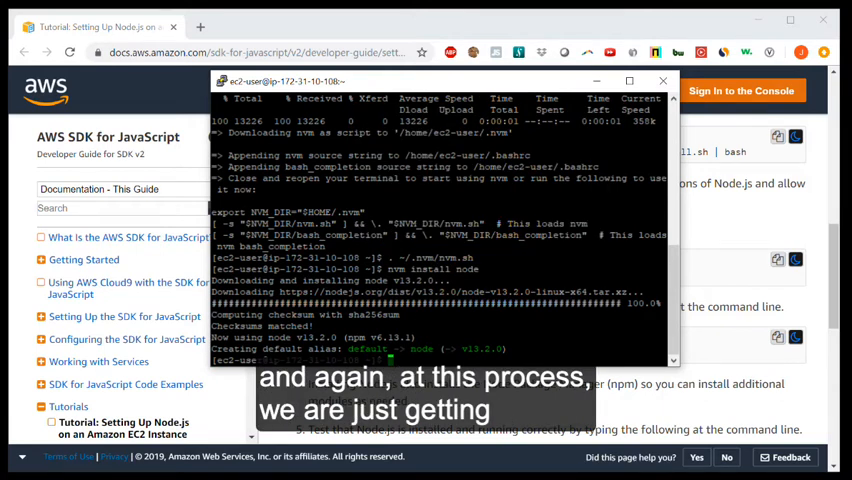
left_click(690, 80)
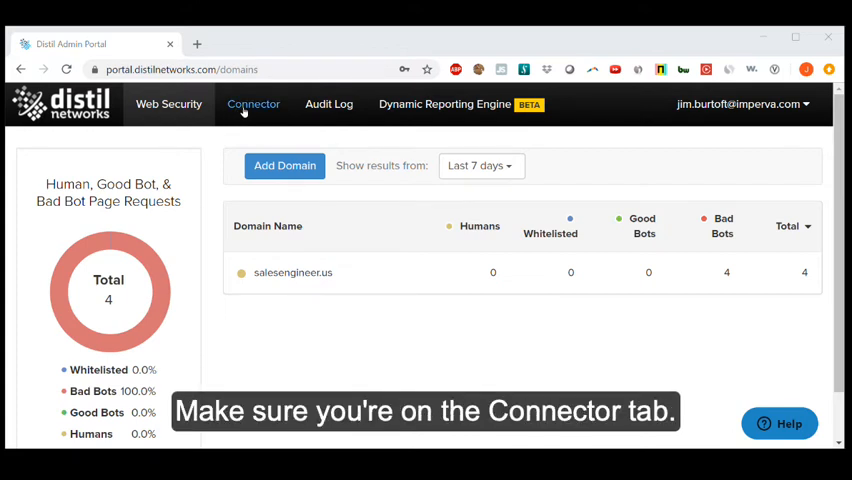
Step: Open the Connector tab and view the salesengineer.us site's configuration details
left_click(253, 104)
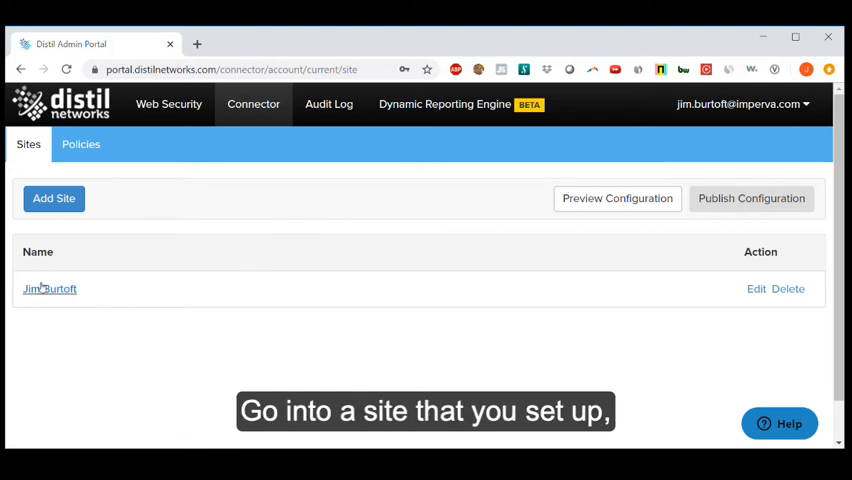
left_click(49, 289)
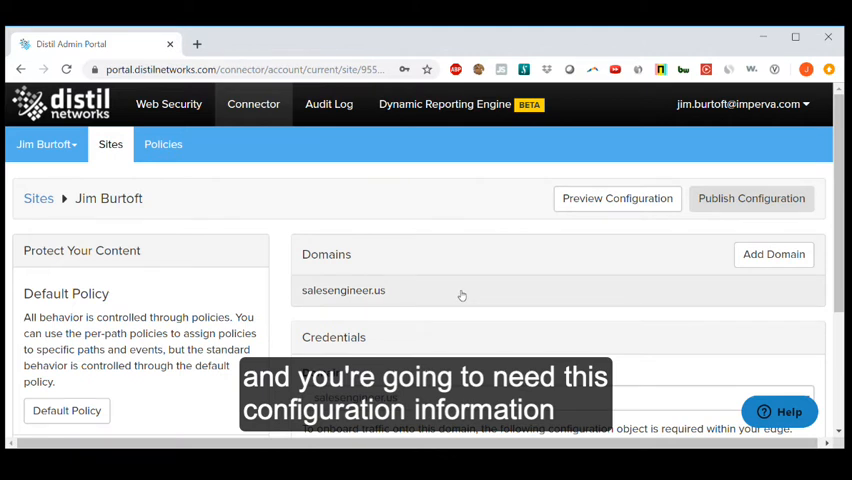
scroll("down", 3)
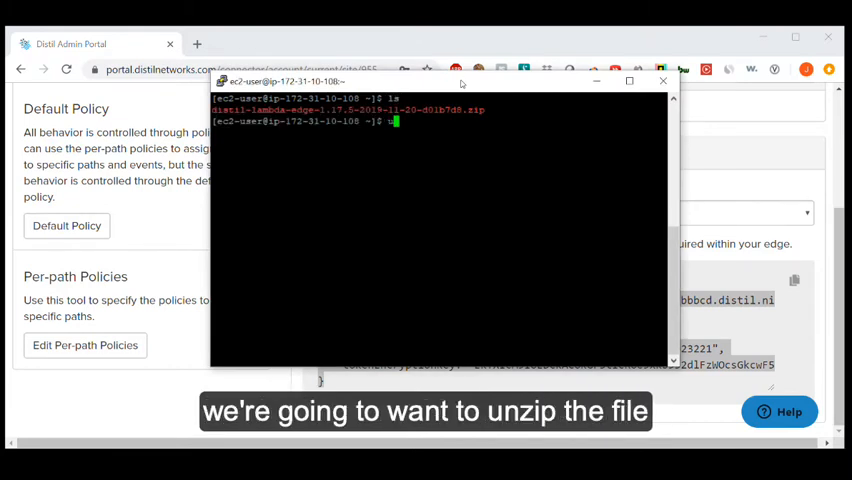
Step: Unzip the package, enter distil-lambda-edge-1.17.5, and replace config.js's CONFIGURATION block
type("unzip dis")
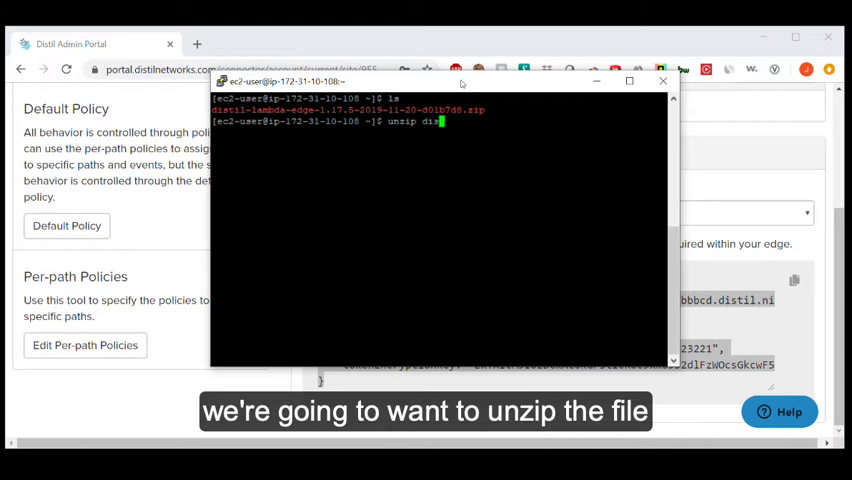
key("Return")
type("ls")
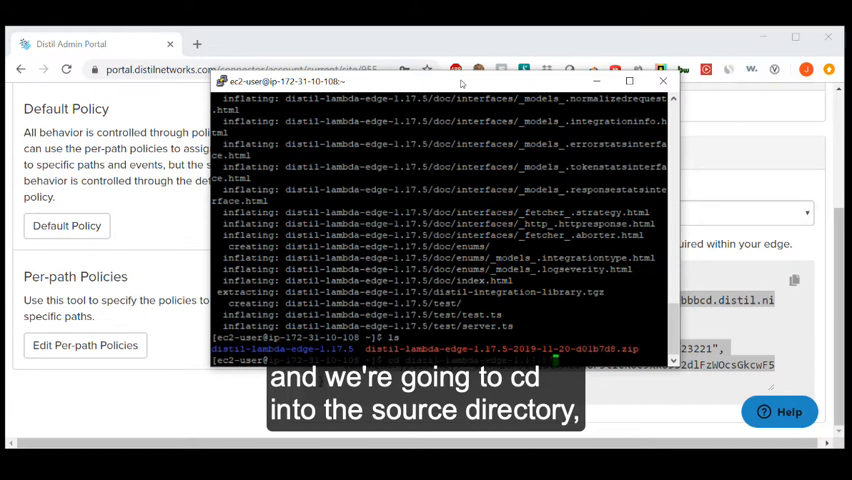
type("cd distil-lambda-edge-1.17.5")
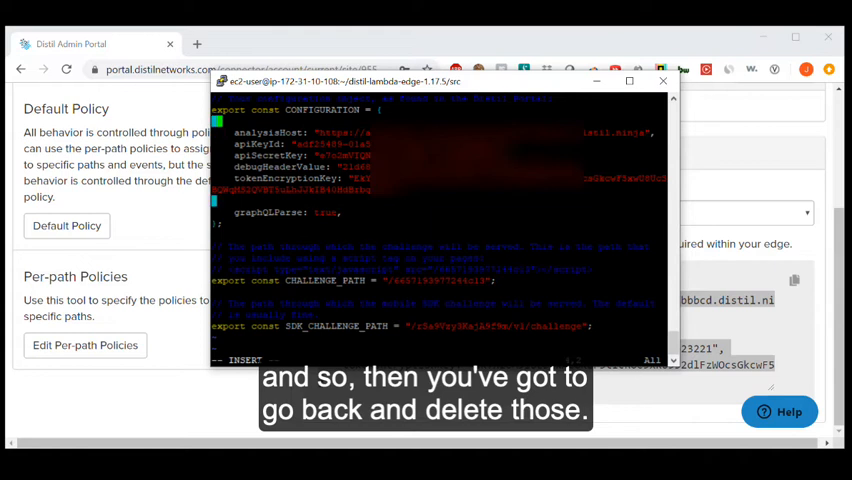
type("dd")
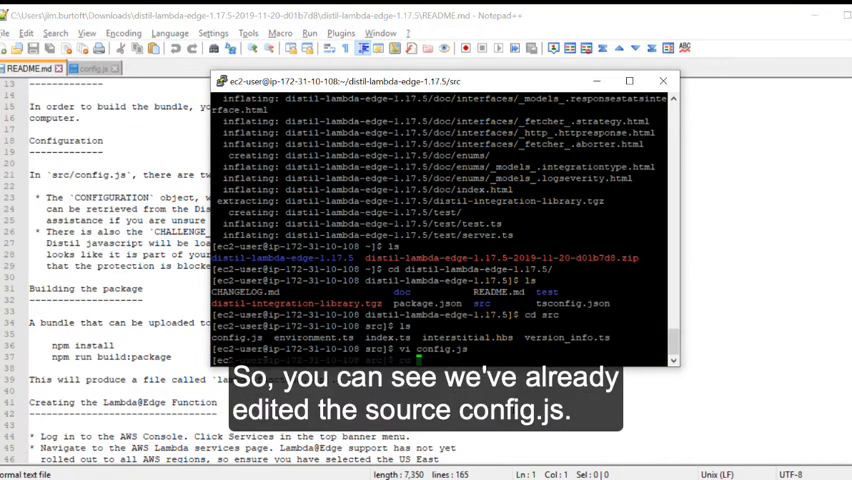
Step: Run 'cd ..' and 'npm install', then enter 'npm run build:package'
type("cd ..")
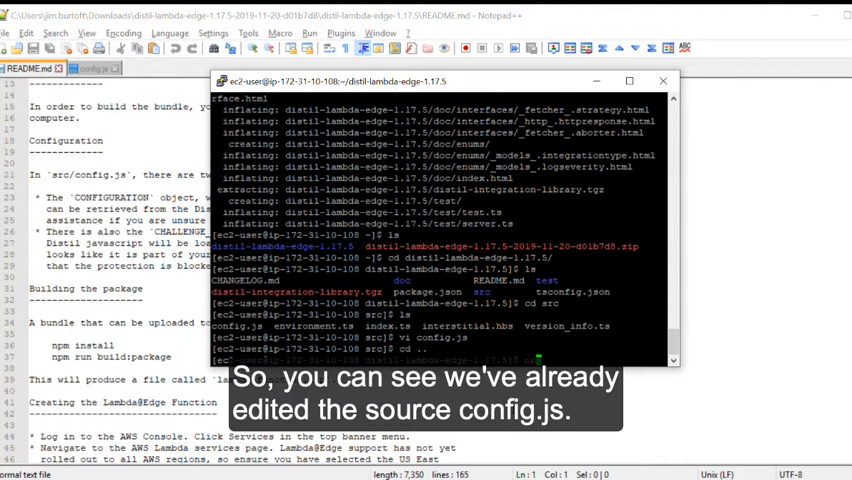
type("npm install")
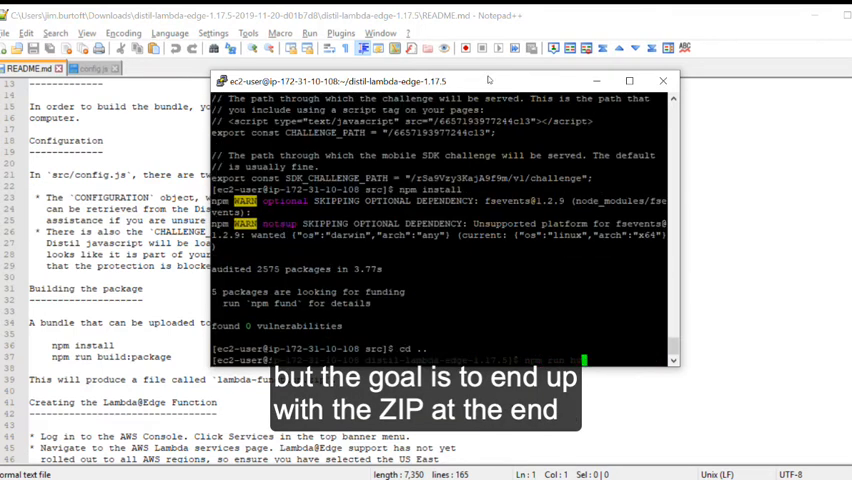
type("npm run build:package")
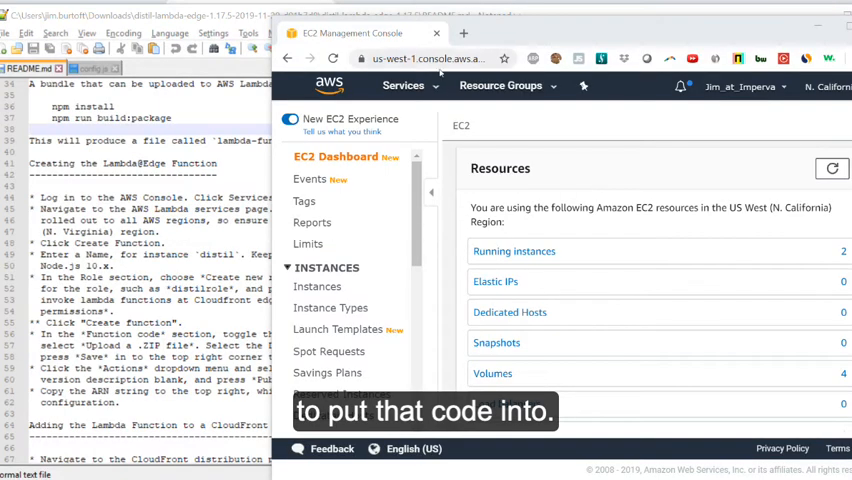
Step: Go to Lambda and switch the region to N. Virginia
left_click(402, 85)
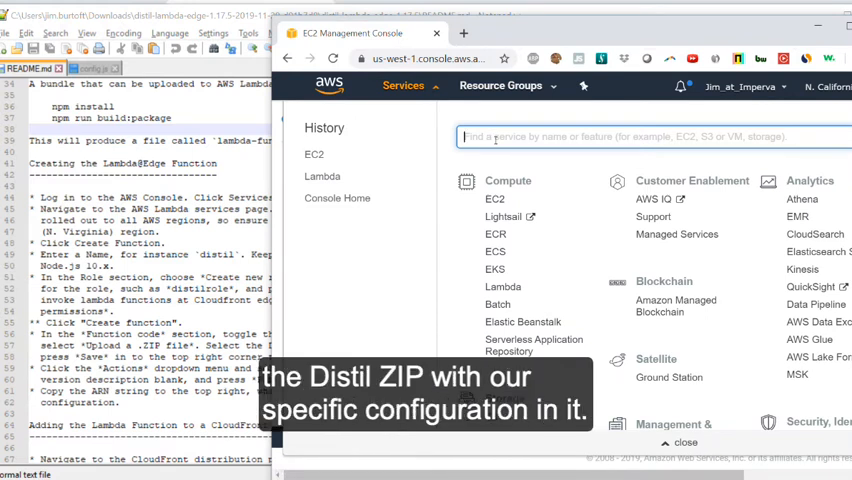
type("lambda")
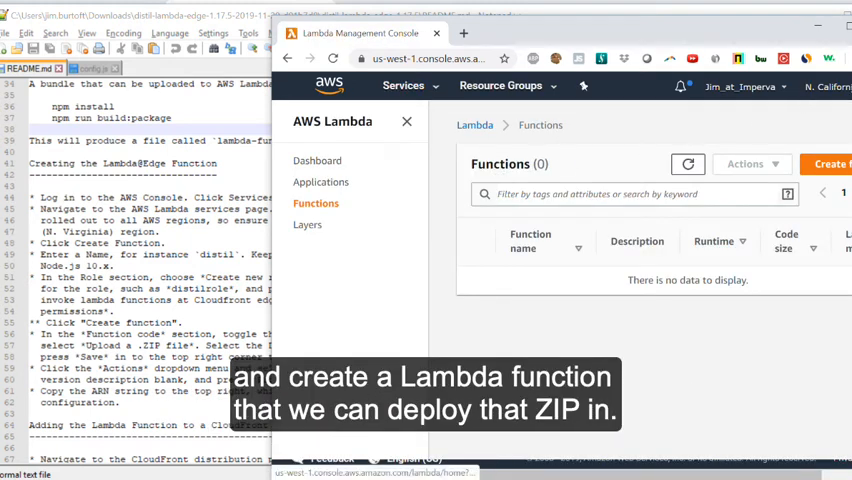
left_click(845, 86)
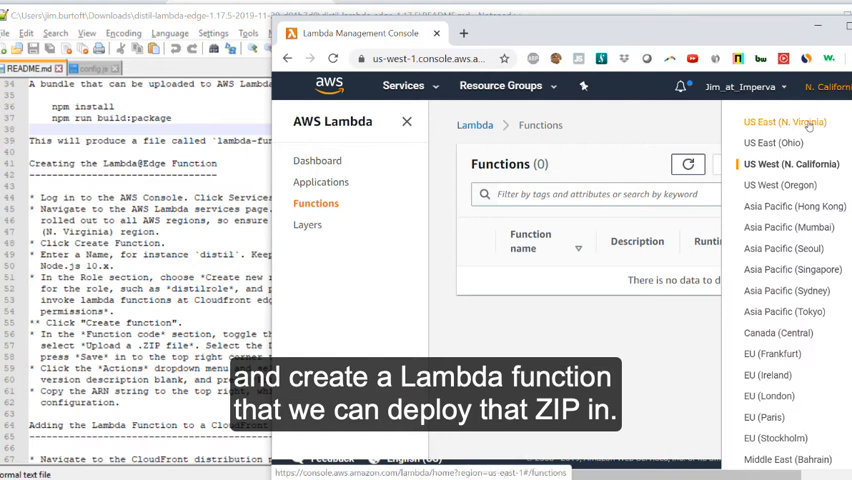
left_click(783, 121)
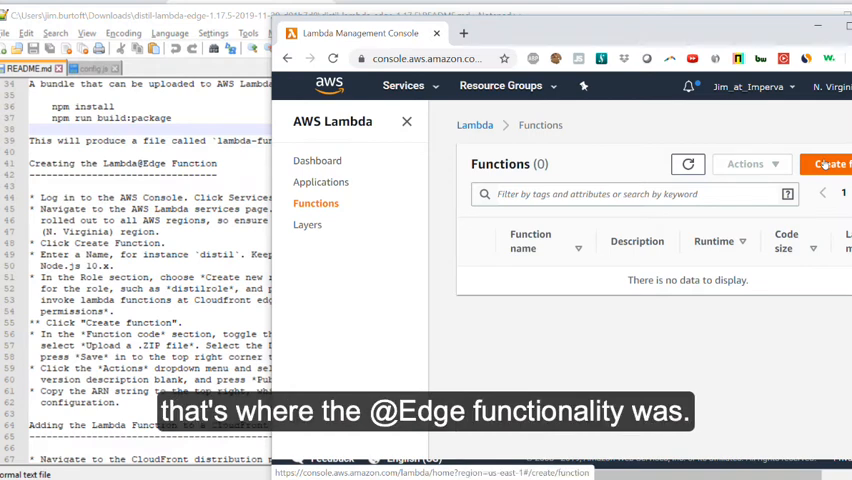
Step: Create function 'distil' on Node.js 10.x with Lambda@Edge policy-template role distilrole
left_click(827, 164)
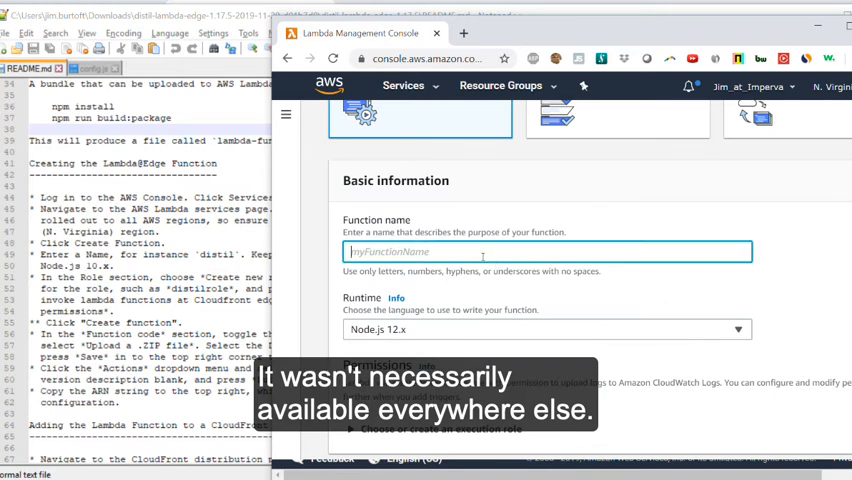
type("distil")
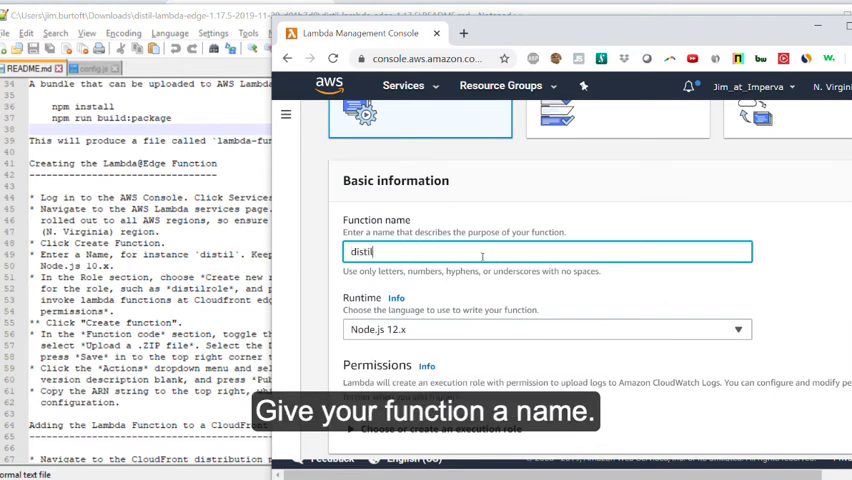
left_click(545, 329)
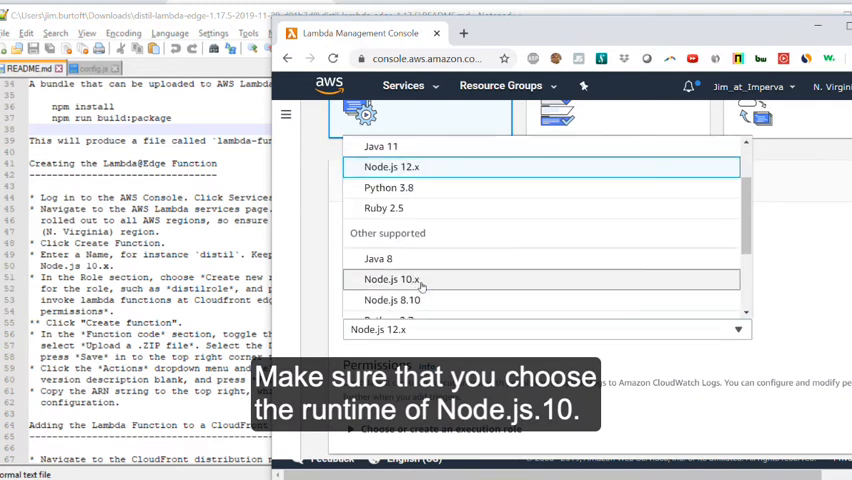
left_click(392, 279)
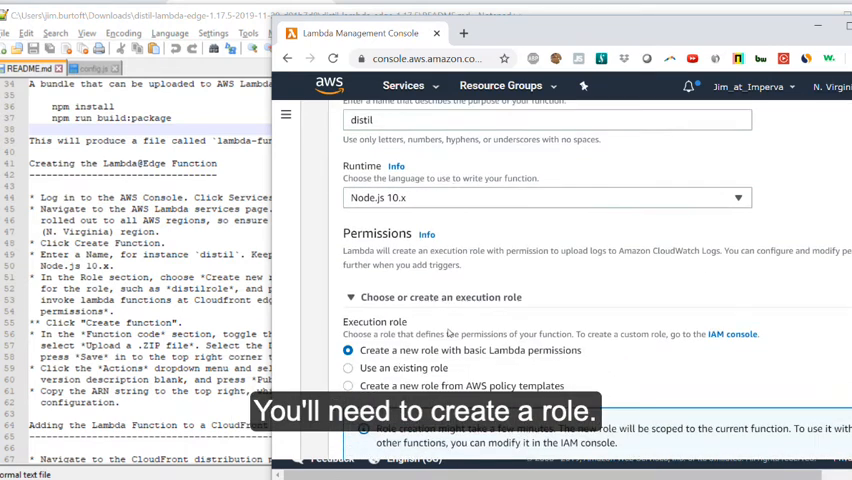
scroll("down", 3)
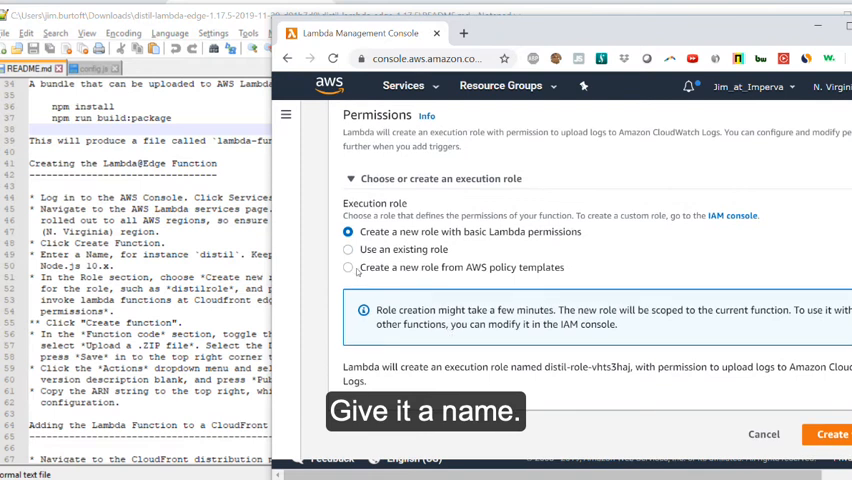
left_click(348, 267)
type("distilrole")
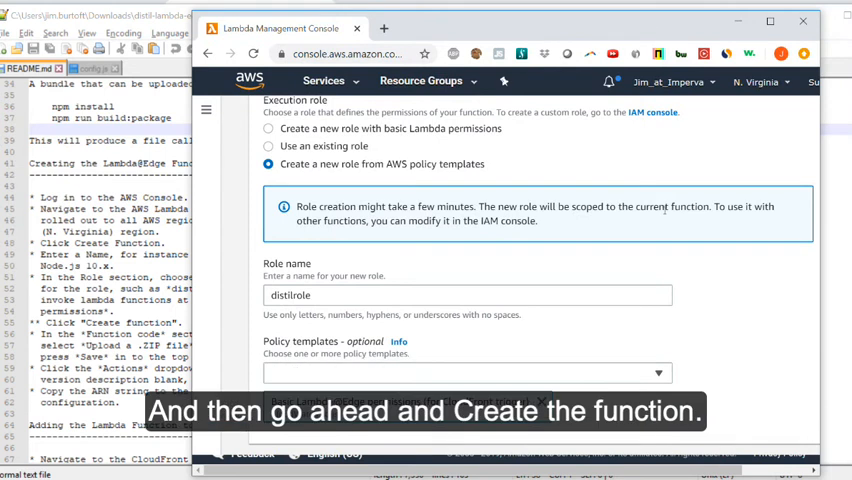
scroll("down", 3)
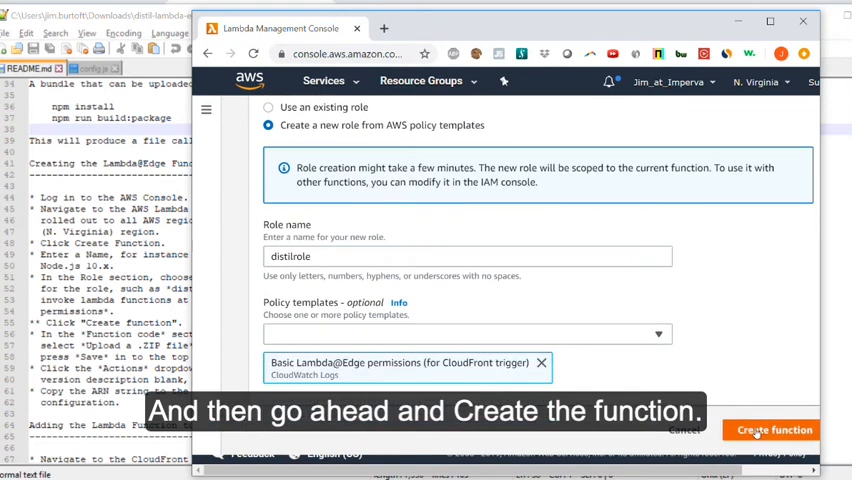
left_click(777, 430)
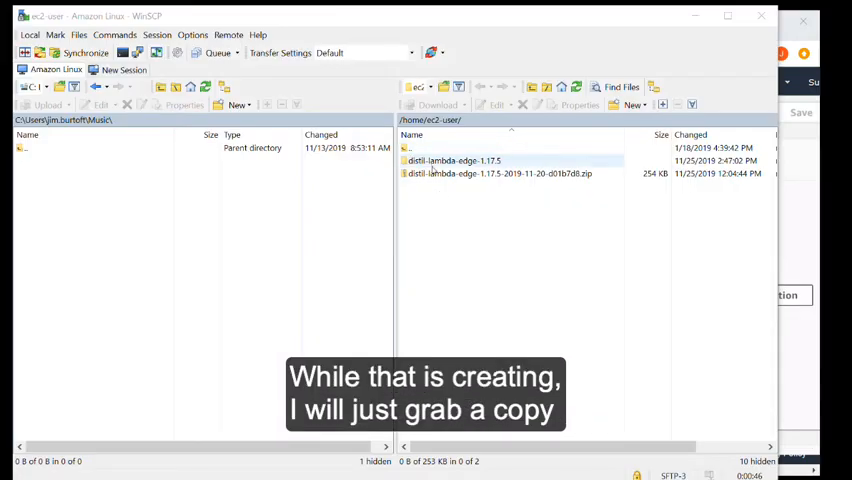
Step: Locate lambda-function.zip in WinSCP's distil-lambda-edge-1.17.5 folder and return to distil's code settings
double_click(453, 160)
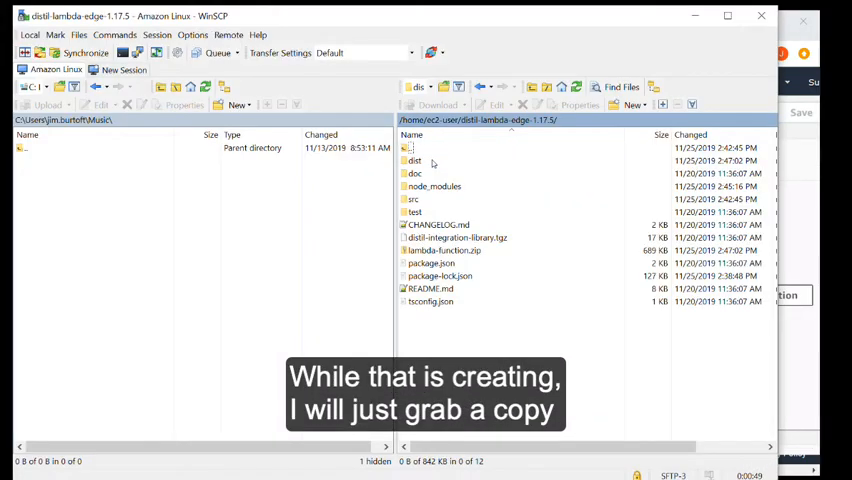
left_click(444, 250)
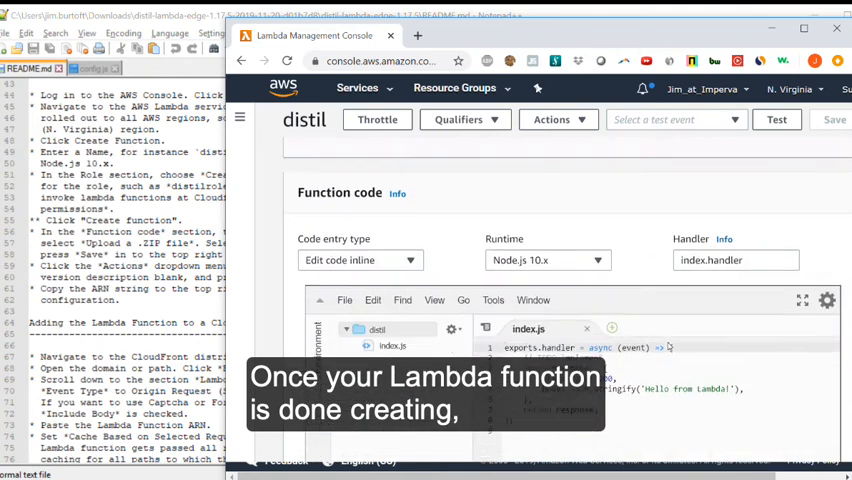
left_click(360, 255)
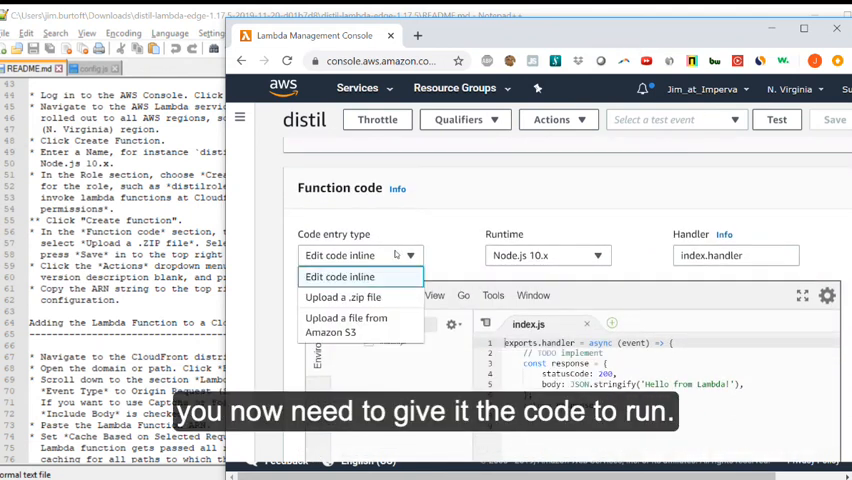
Step: Upload lambda-function.zip (688.3 kB) as distil's function code and save
left_click(343, 296)
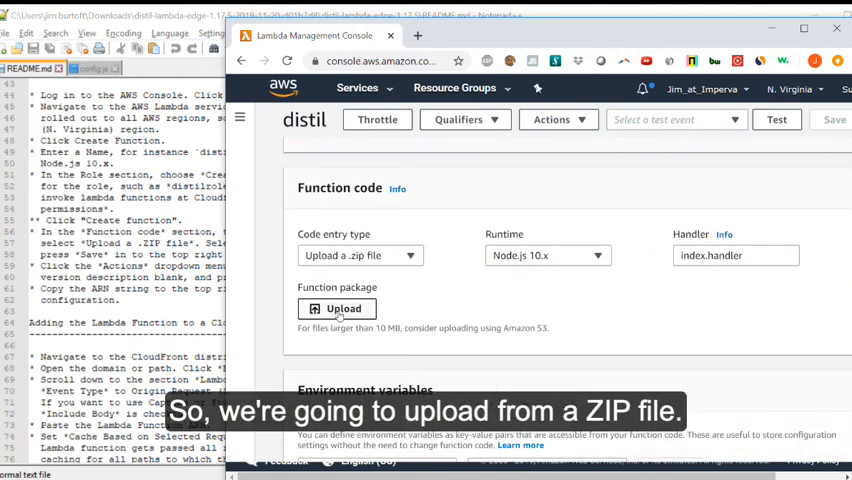
left_click(342, 308)
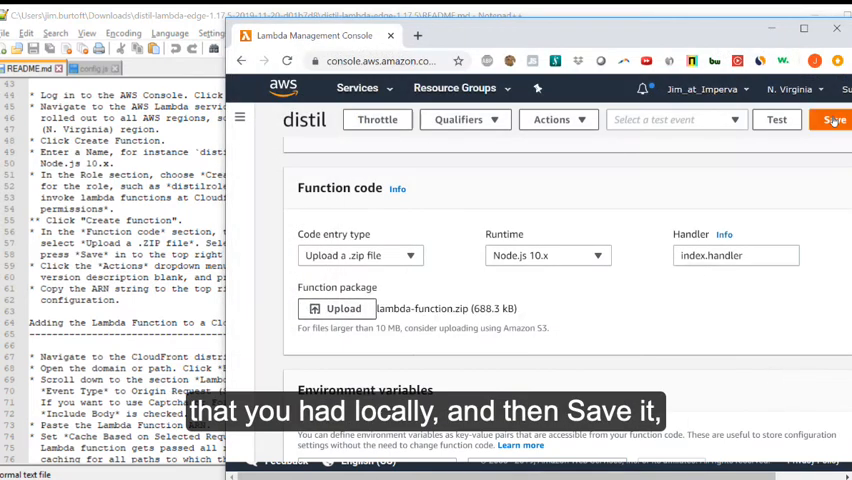
left_click(832, 120)
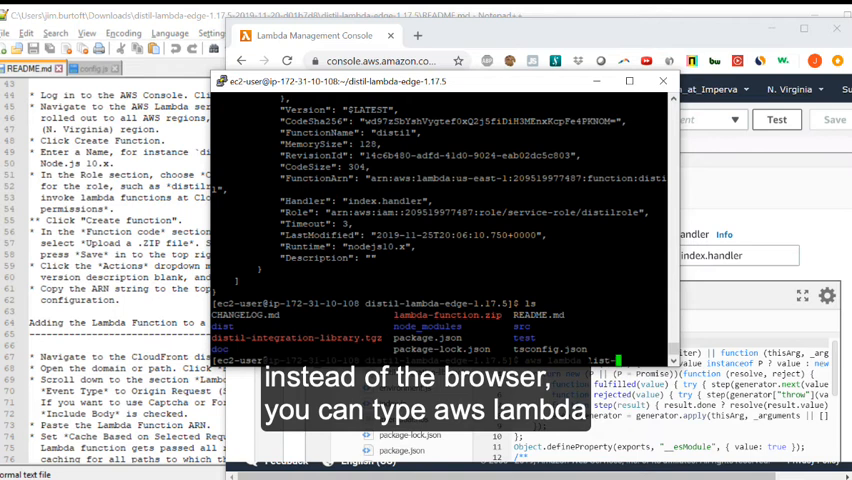
Step: Run aws lambda list-functions in PuTTY to confirm the distil function exists
type("aws lambda list-function")
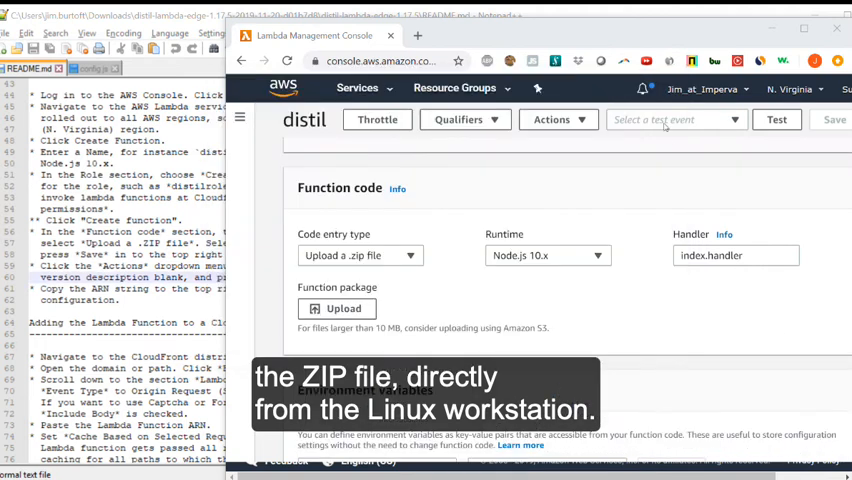
Step: Publish a new version of distil with a blank description and copy its ARN
left_click(557, 119)
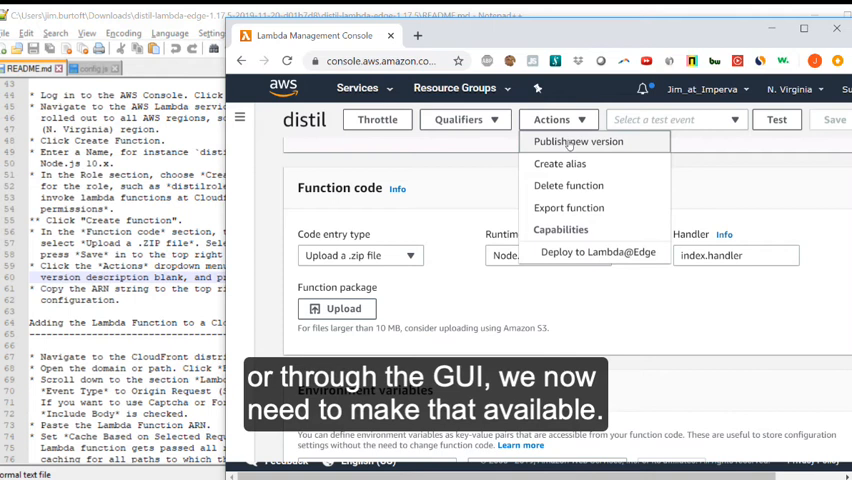
left_click(578, 141)
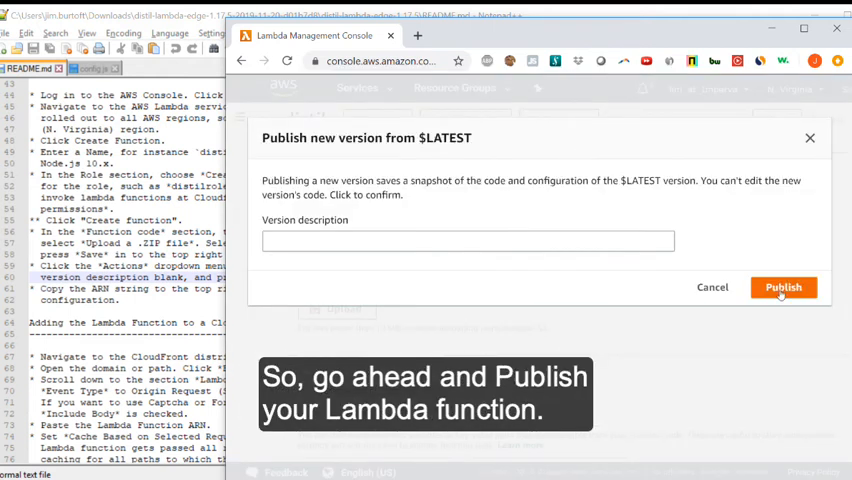
left_click(783, 287)
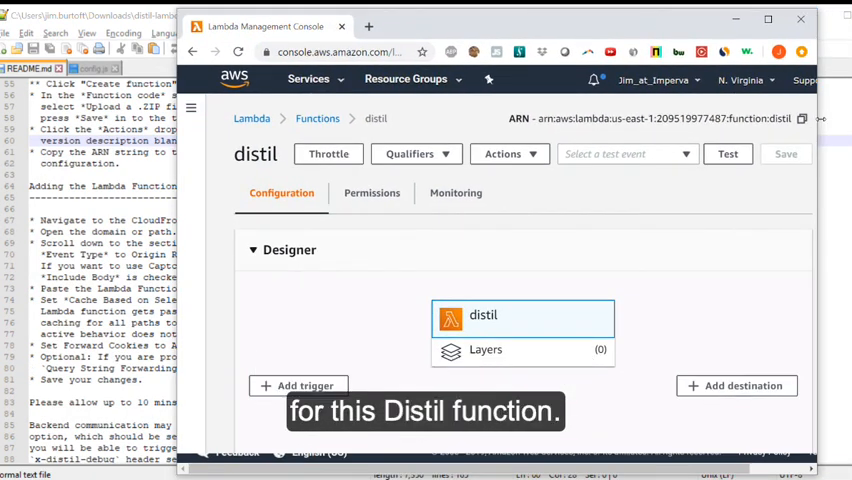
left_click(802, 118)
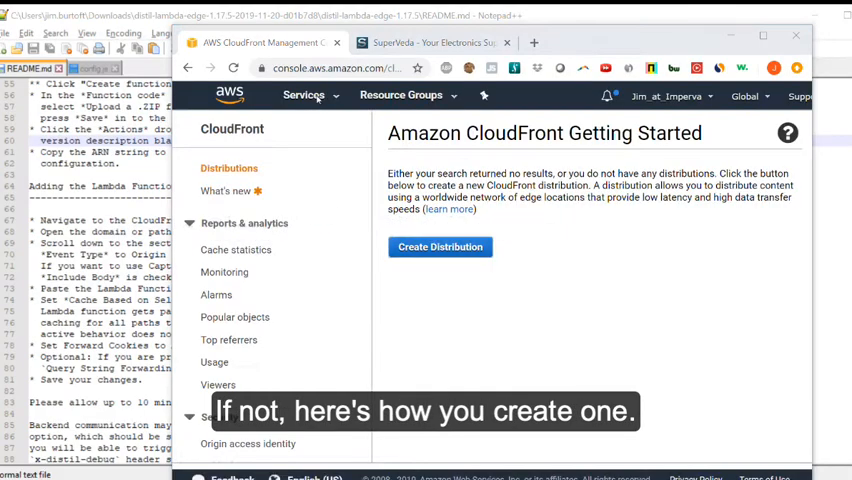
Step: Start a new CloudFront web distribution with origin domain 59-us-west-1.compute.amazonaws.com
left_click(303, 95)
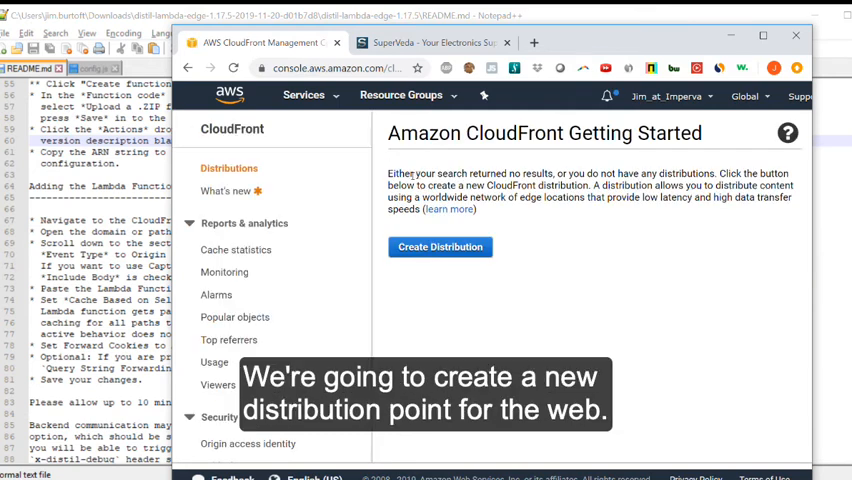
left_click(440, 246)
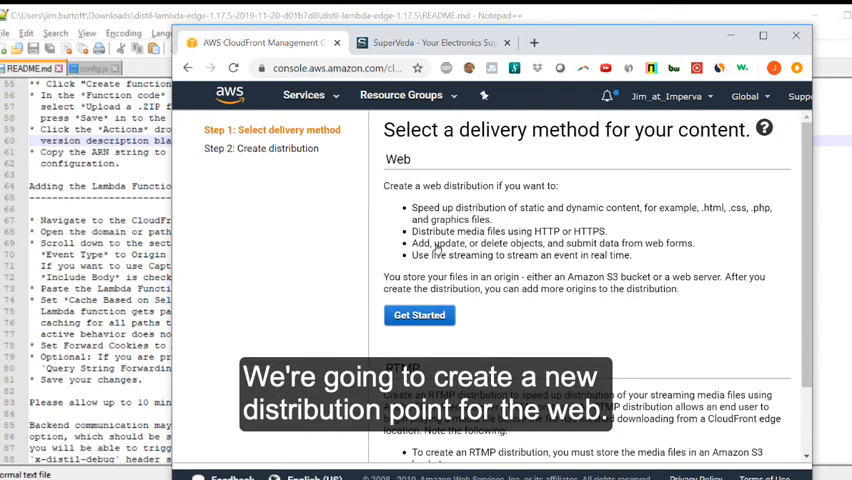
left_click(419, 315)
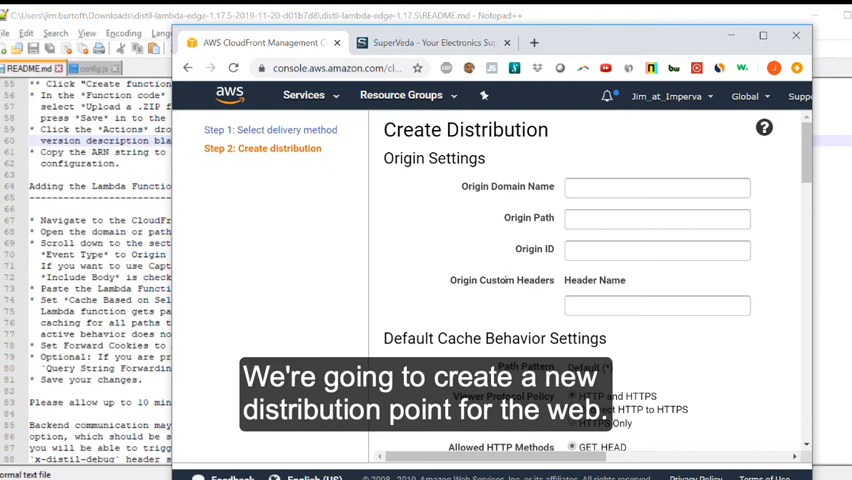
left_click(657, 187)
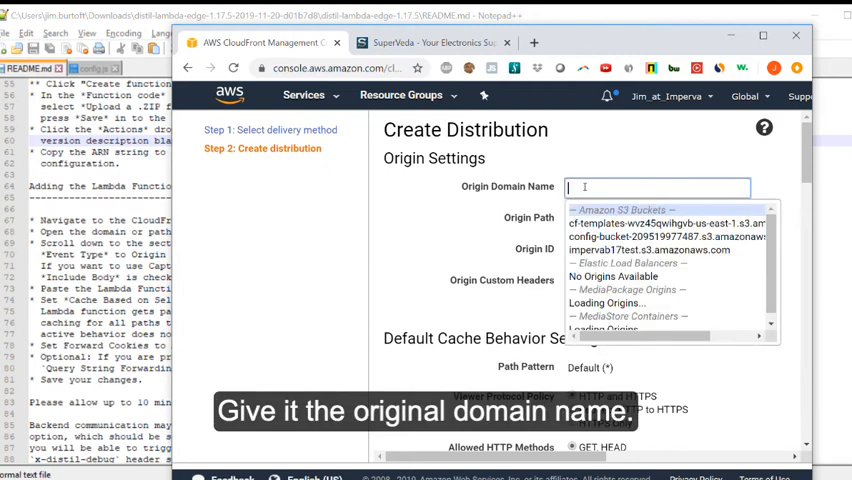
type("59-us-west-1.compute.amazonaws.com")
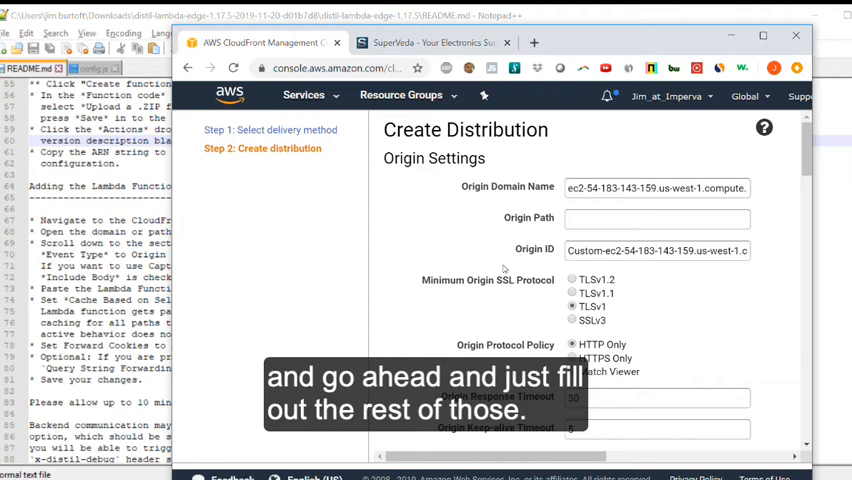
Step: Set Origin HTTP Port to 8080, keep other defaults, and create the distribution
scroll("down", 3)
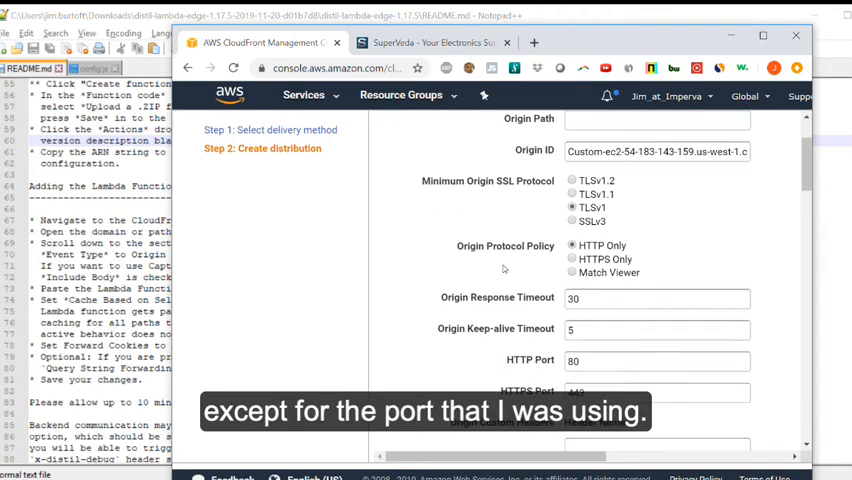
scroll("down", 3)
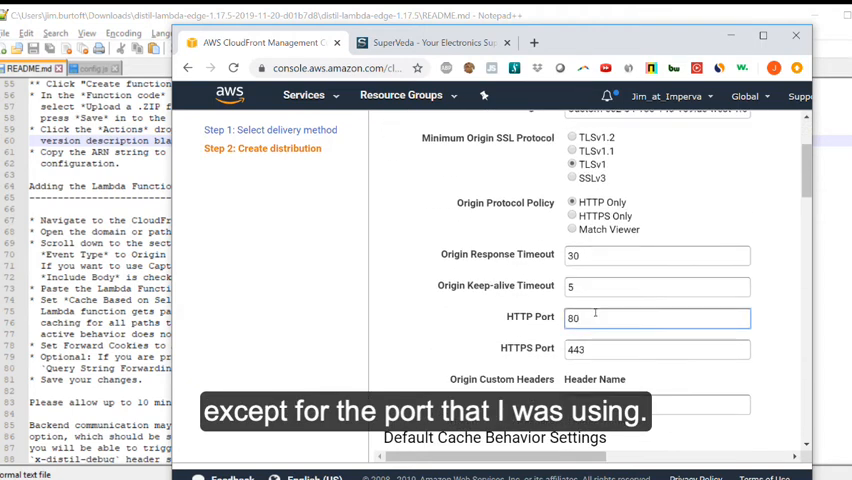
type("8080")
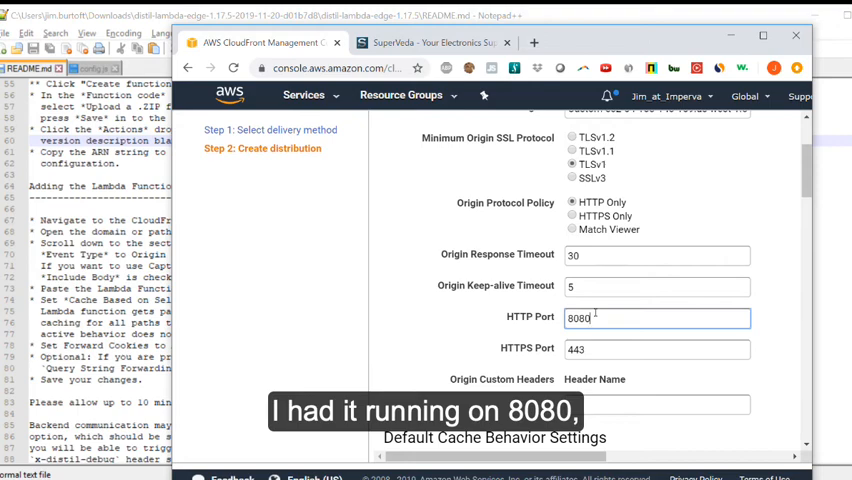
scroll("down", 3)
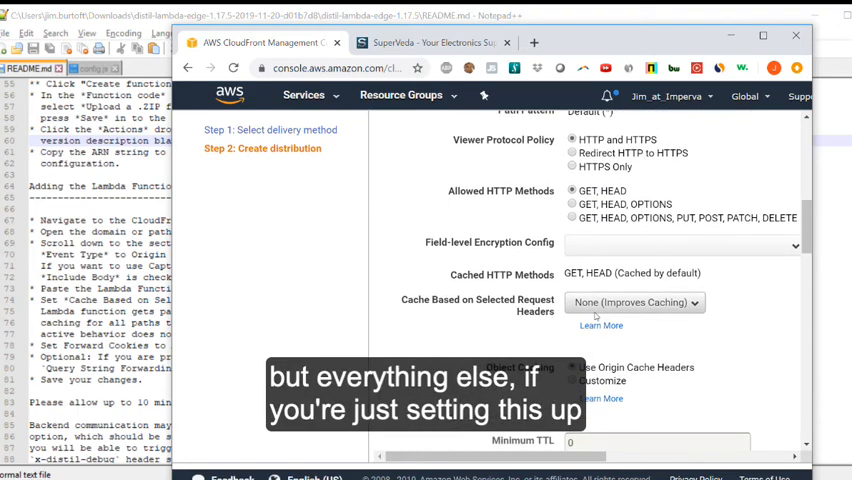
scroll("down", 3)
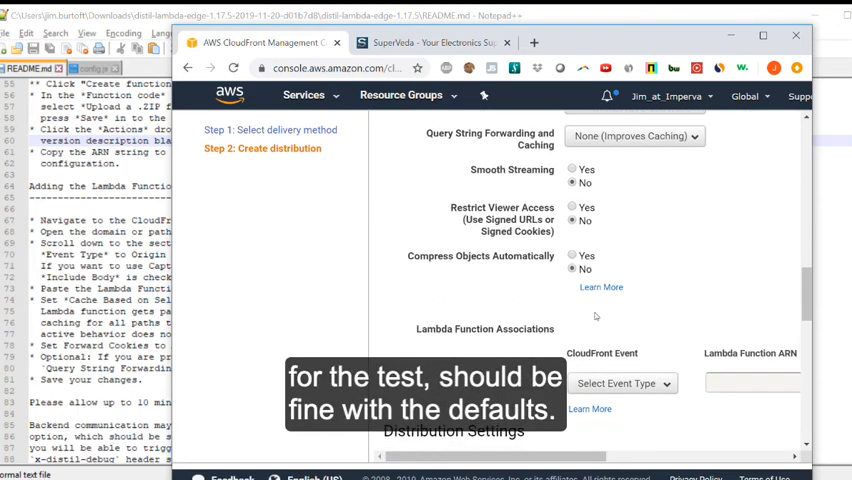
scroll("down", 3)
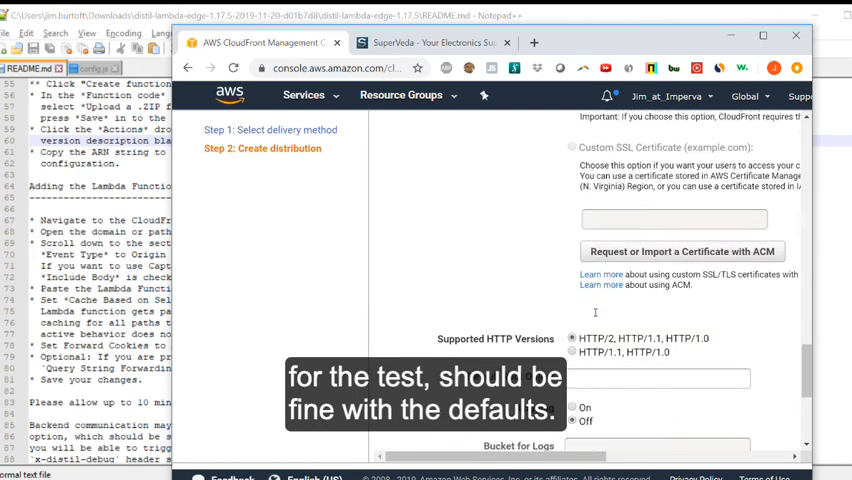
scroll("down", 3)
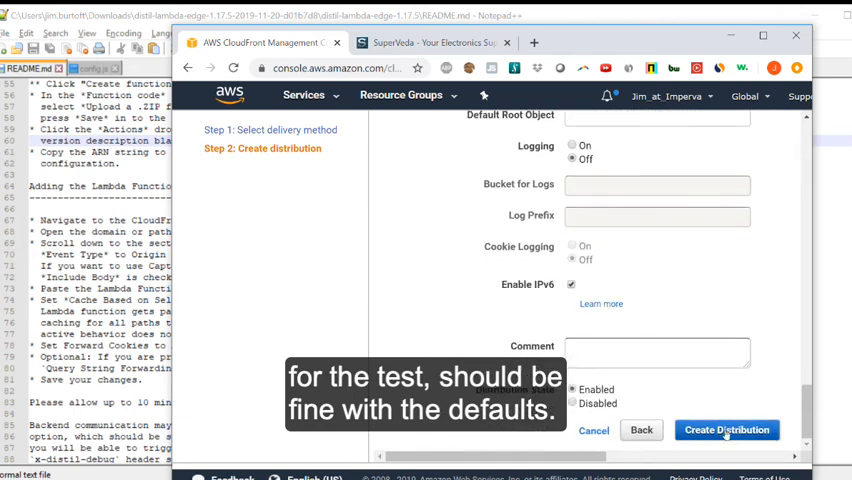
left_click(730, 430)
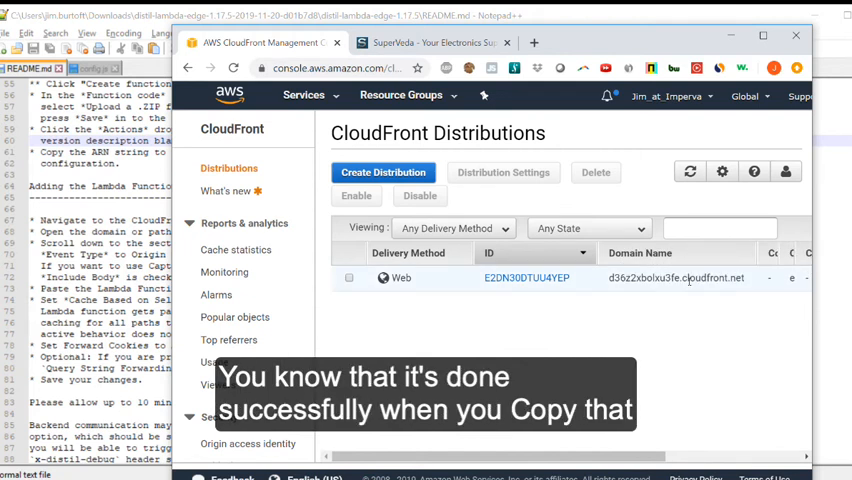
Step: Copy the new distribution's cloudfront.net domain and load the SuperVeda store in a new tab
left_click(348, 277)
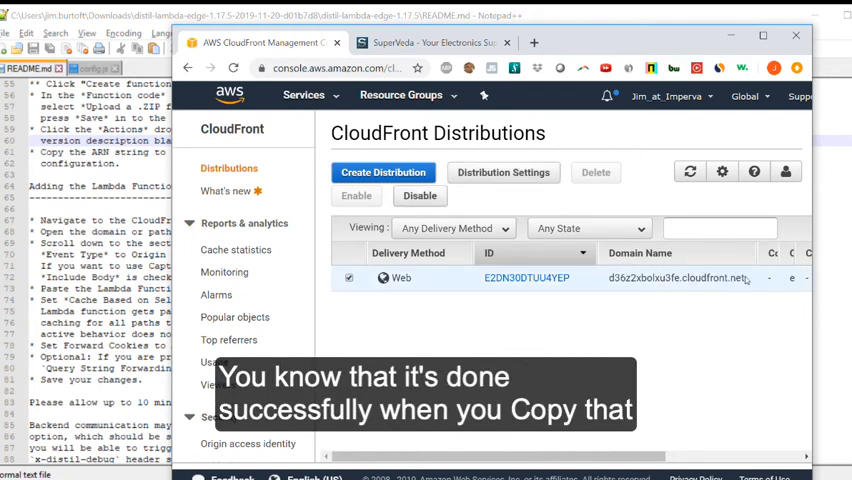
double_click(674, 278)
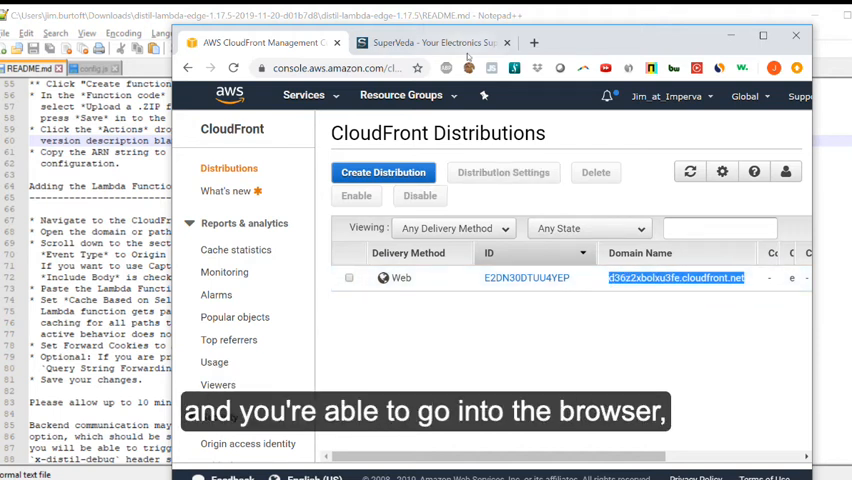
left_click(674, 278)
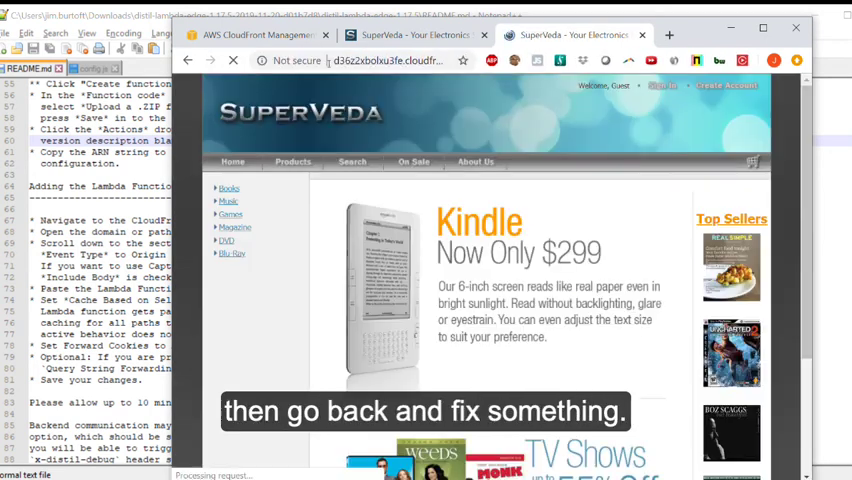
left_click(270, 30)
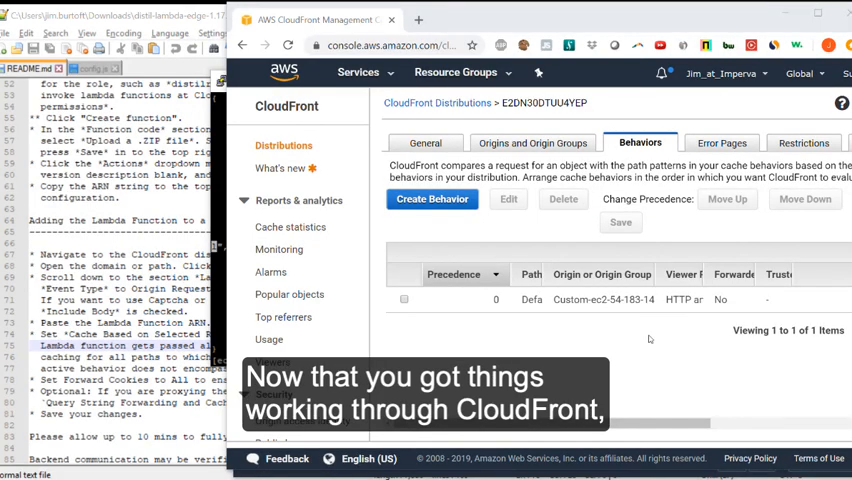
Step: Find CloudFront through the Services search and open distribution E2DN30DTUU4YEP's Behaviors tab
left_click(358, 72)
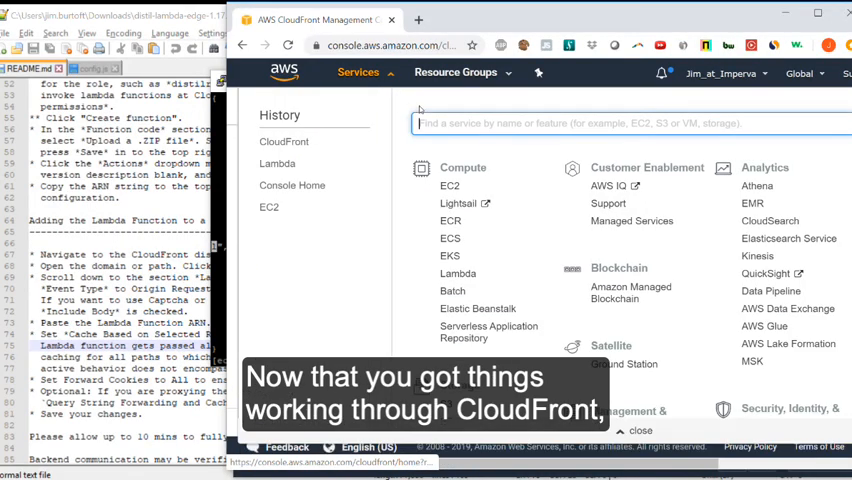
type("cloudf")
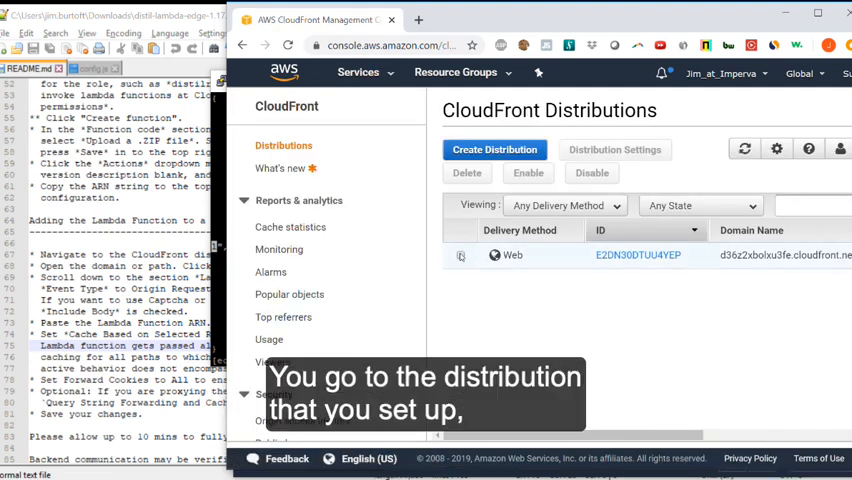
left_click(638, 255)
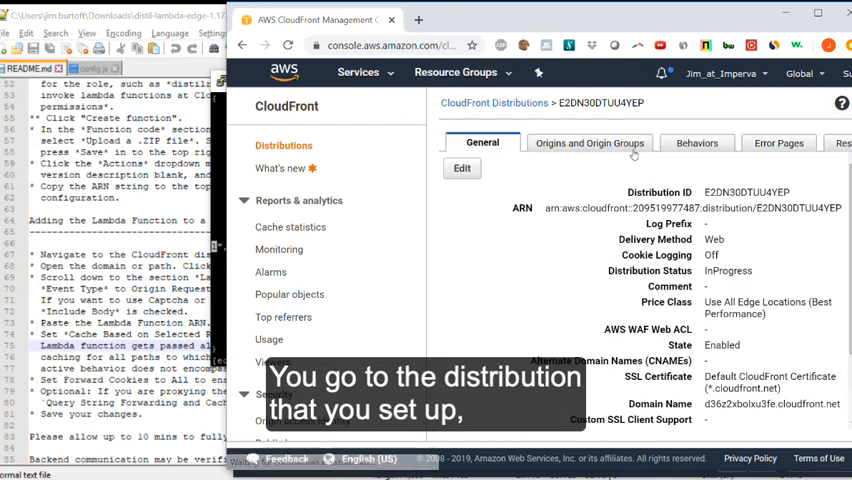
left_click(697, 142)
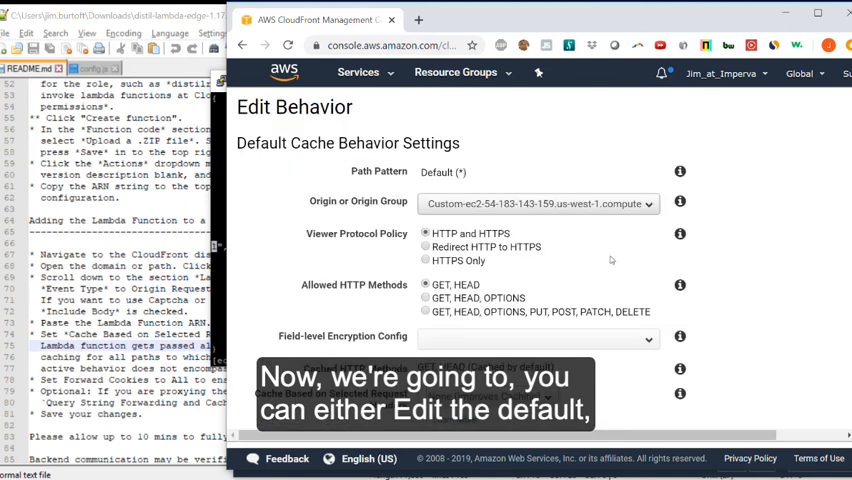
scroll("down", 3)
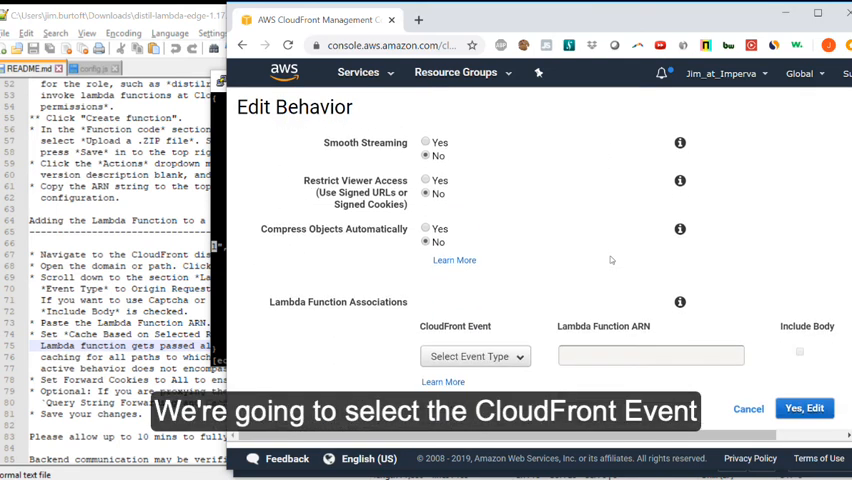
mouse_move(475, 356)
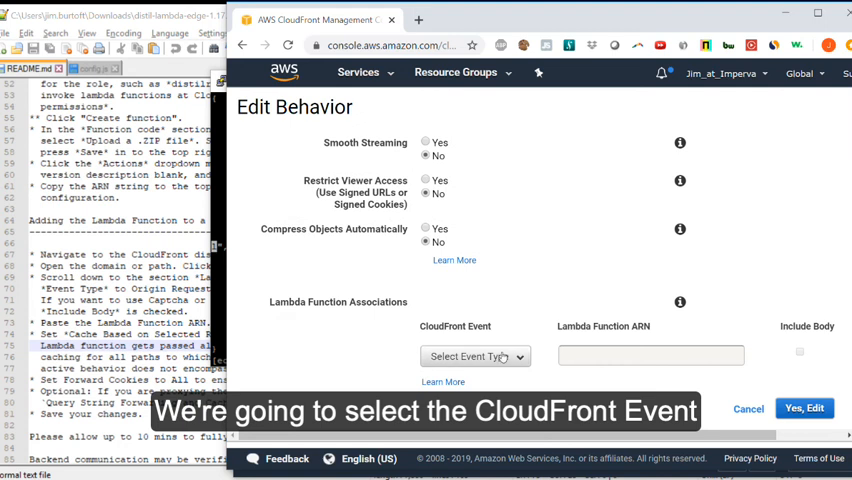
left_click(475, 356)
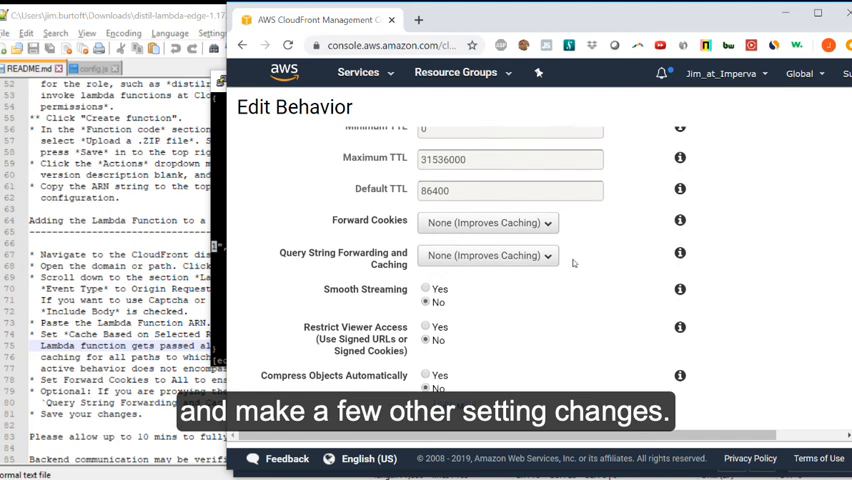
scroll("up", 3)
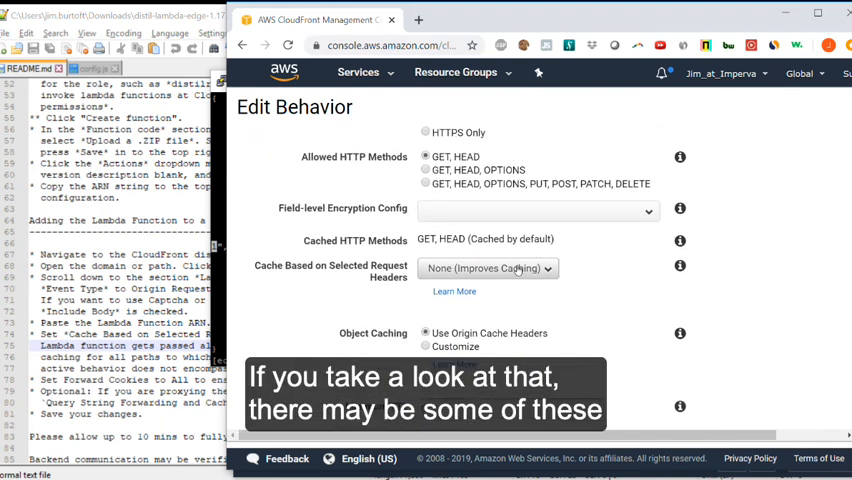
Step: Cache on all request headers, forward all cookies, keep the Lambda association, and save
left_click(487, 268)
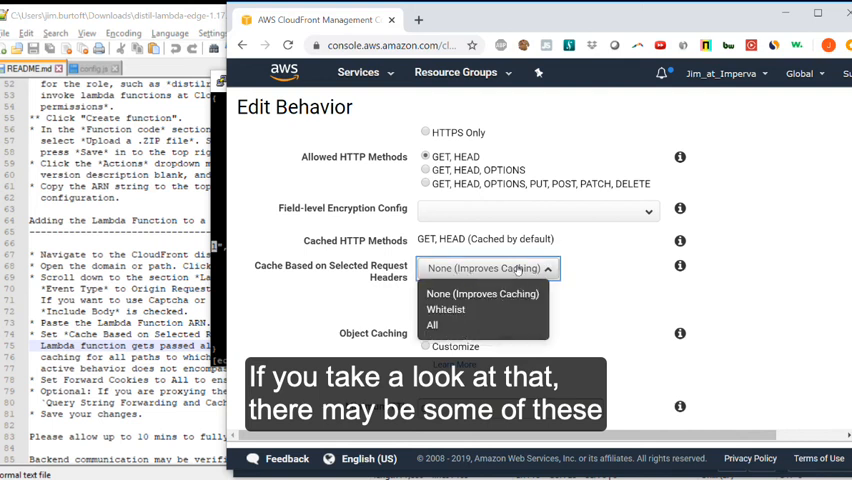
left_click(431, 324)
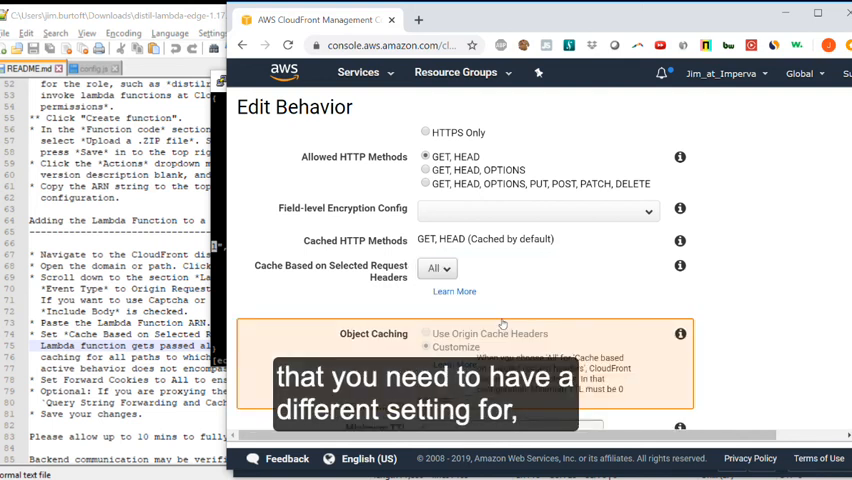
scroll("down", 3)
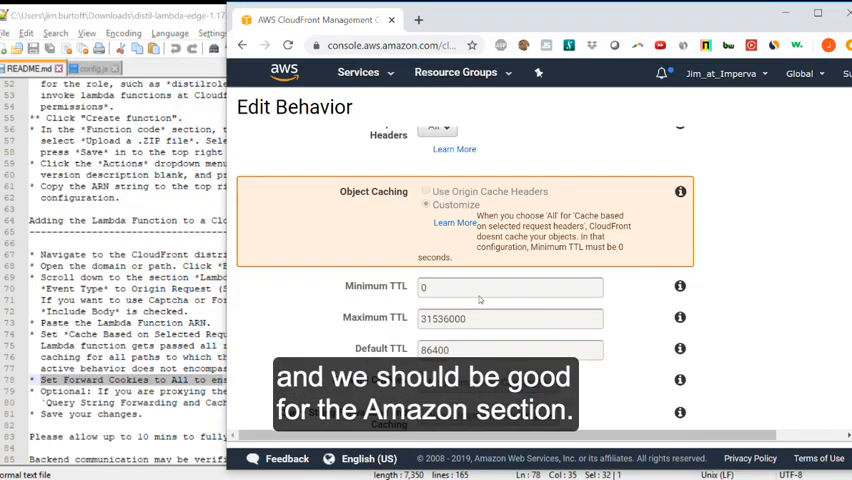
left_click(487, 310)
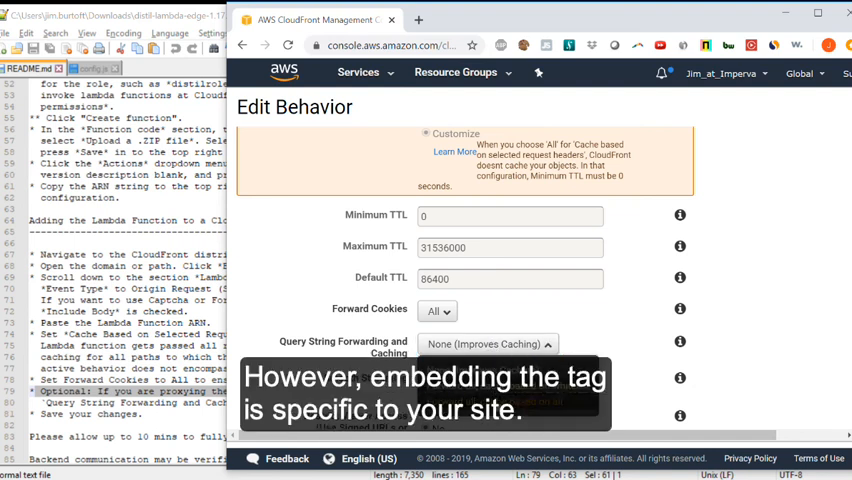
scroll("down", 3)
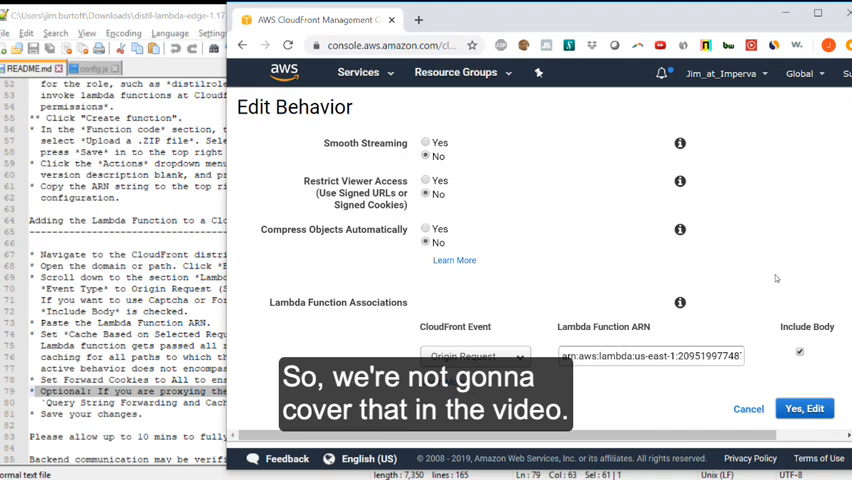
left_click(802, 408)
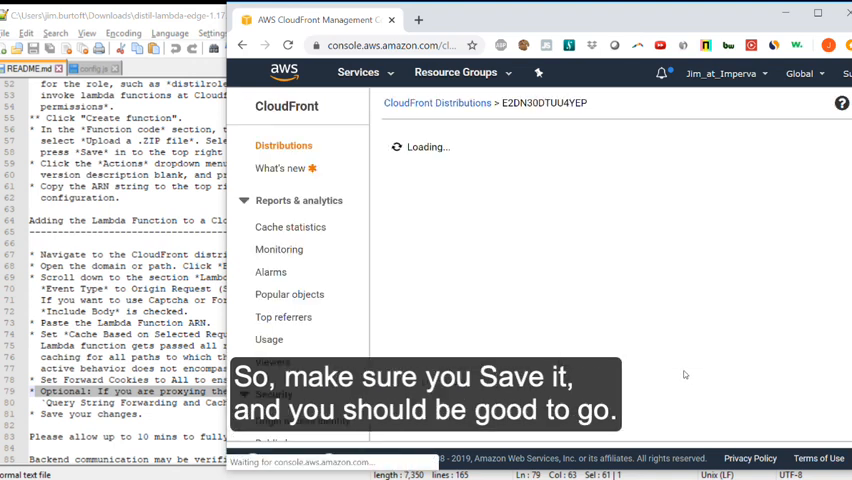